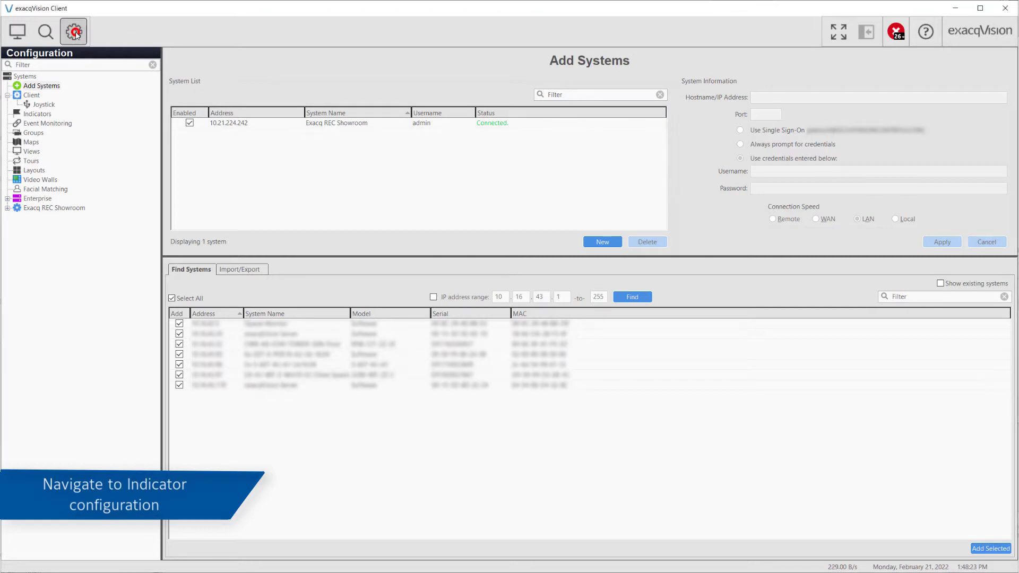
mouse_move(82, 64)
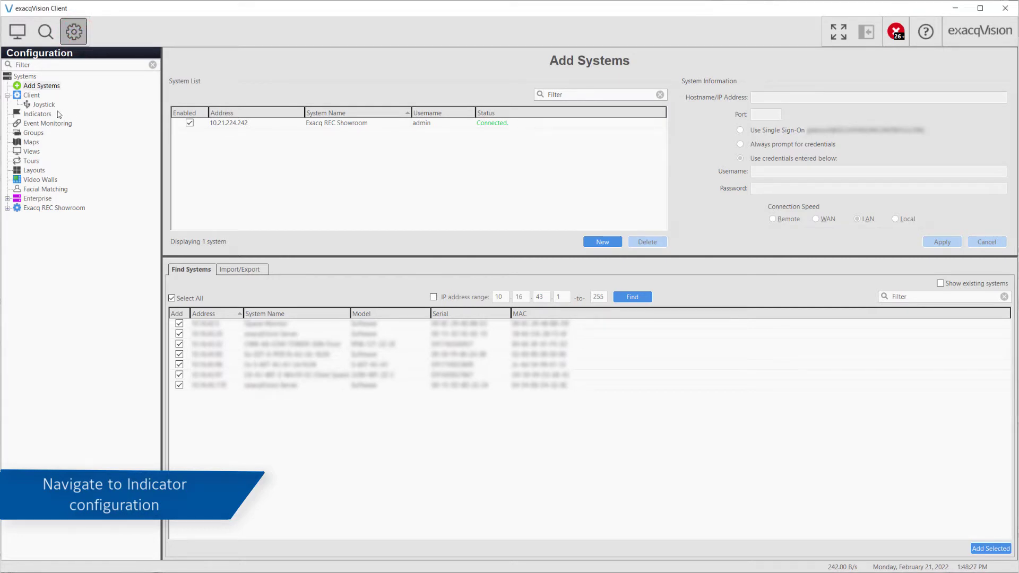
Show the Indicators configuration page listing all indicator settings with levels and enable states
click(37, 113)
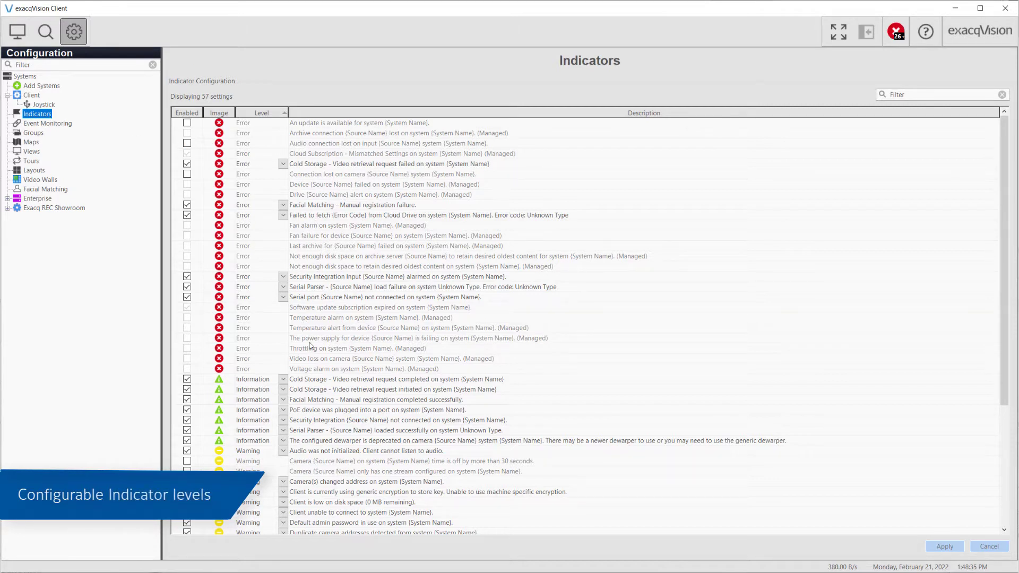
Review the Level choices for 'Cold Storage - Video retrieval request completed' and uncheck its Enabled box
click(284, 379)
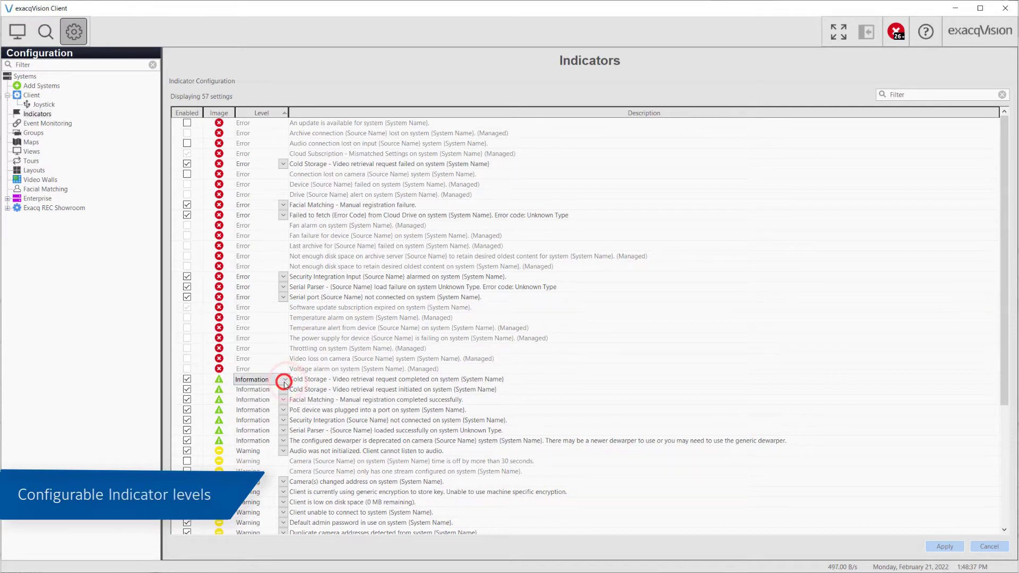
click(283, 380)
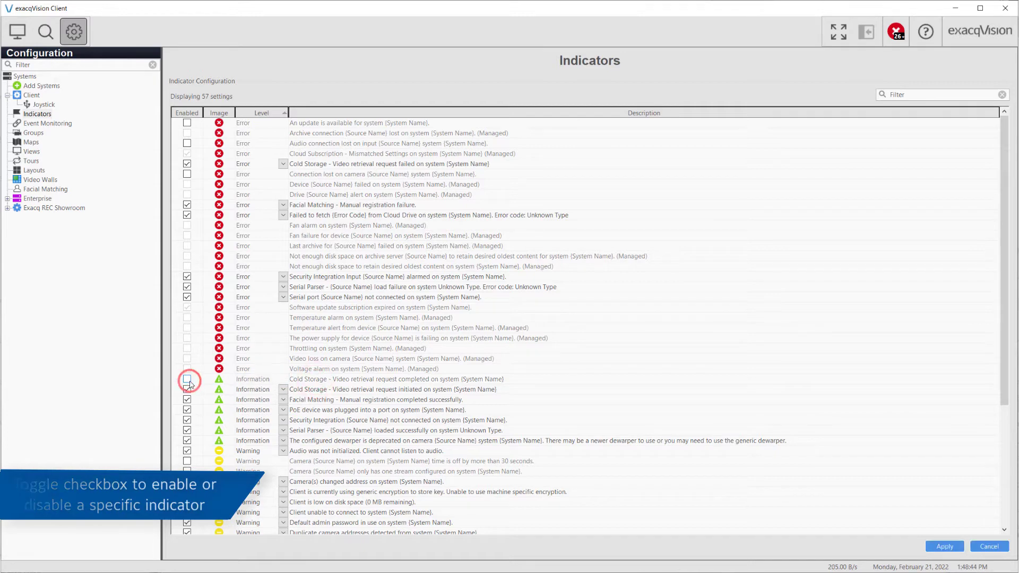
click(43, 85)
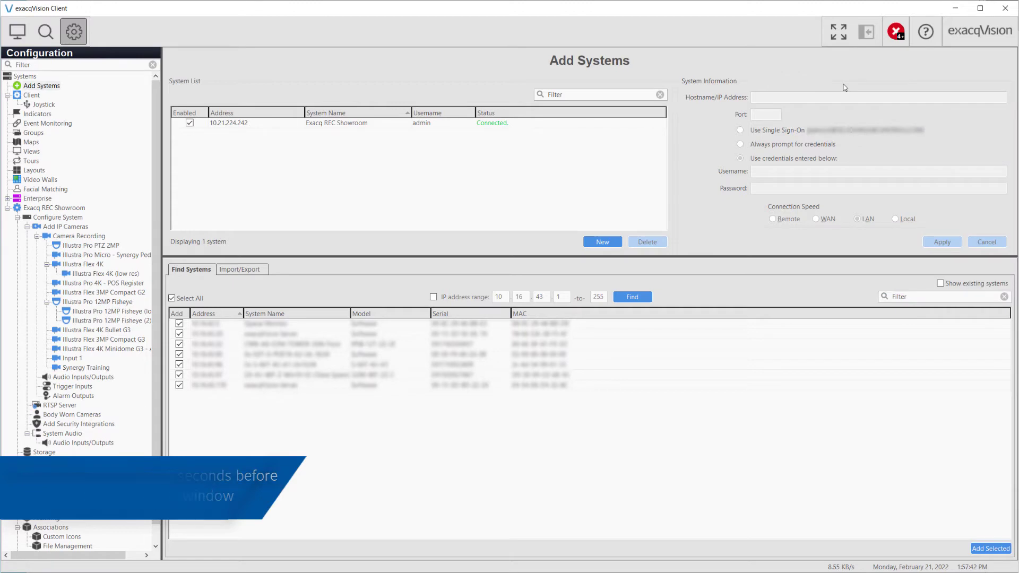
Return to Indicators configuration and show the active indicator messages panel (26 errors, 3 warnings)
click(38, 113)
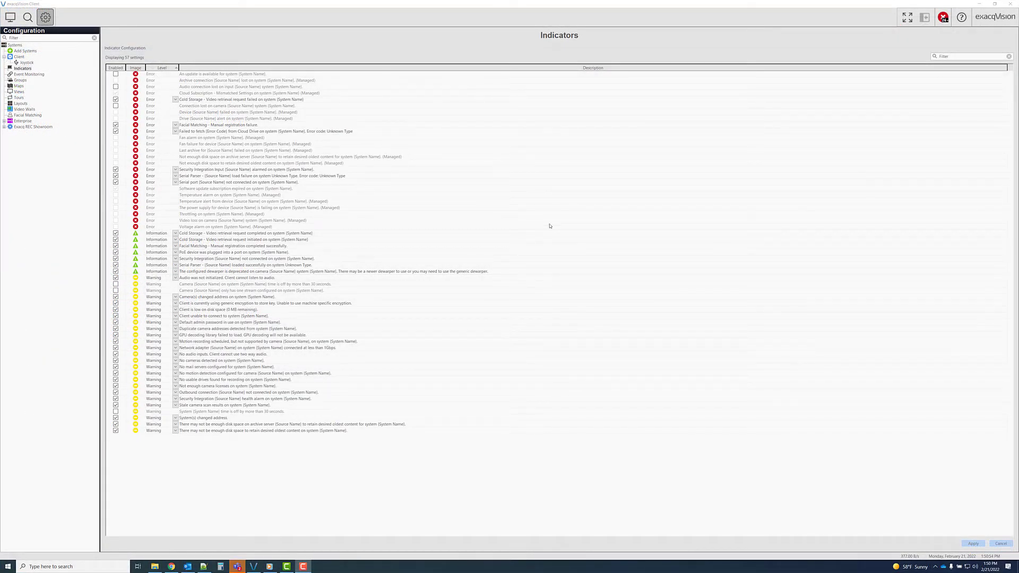
click(944, 17)
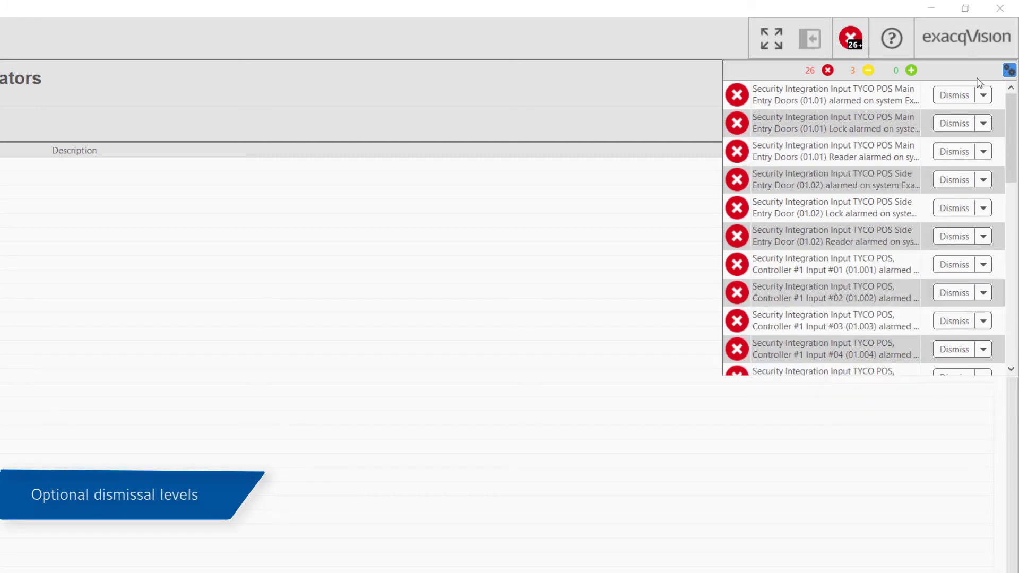
Dismiss the Main Entry Doors alarm, then dismiss all messages of the Lock alarm's type
click(984, 95)
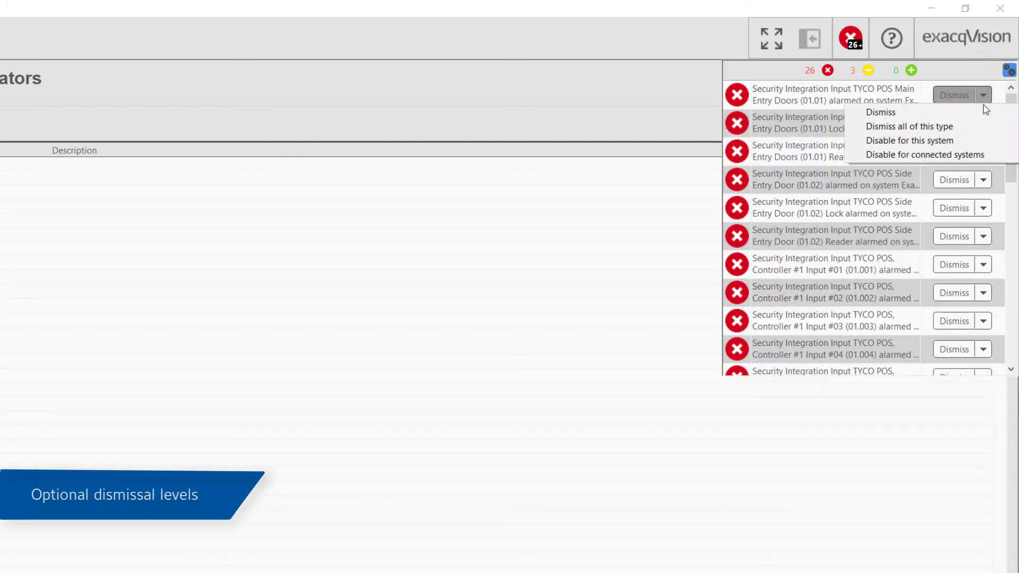
click(880, 112)
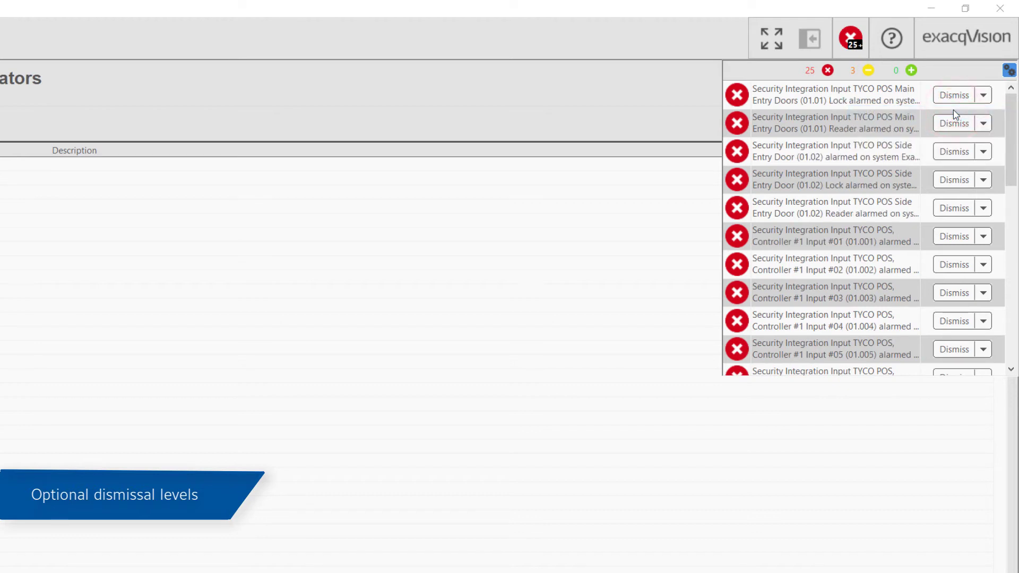
mouse_move(985, 109)
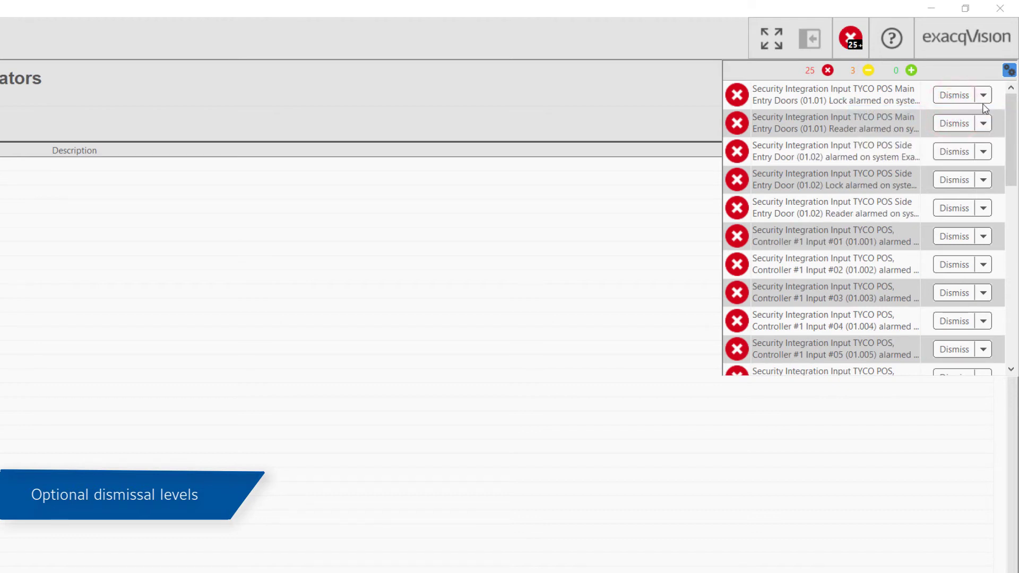
click(984, 95)
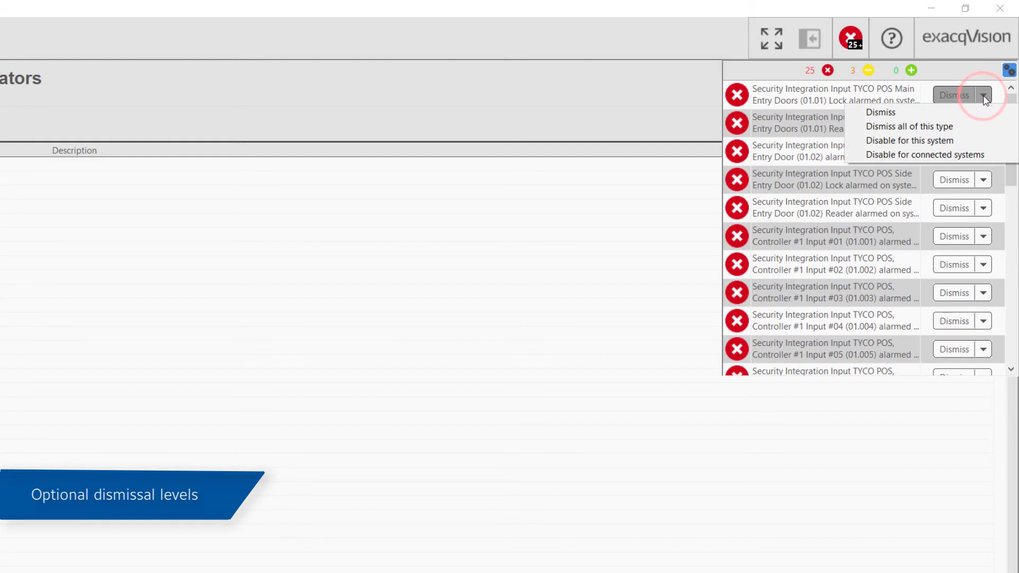
mouse_move(909, 126)
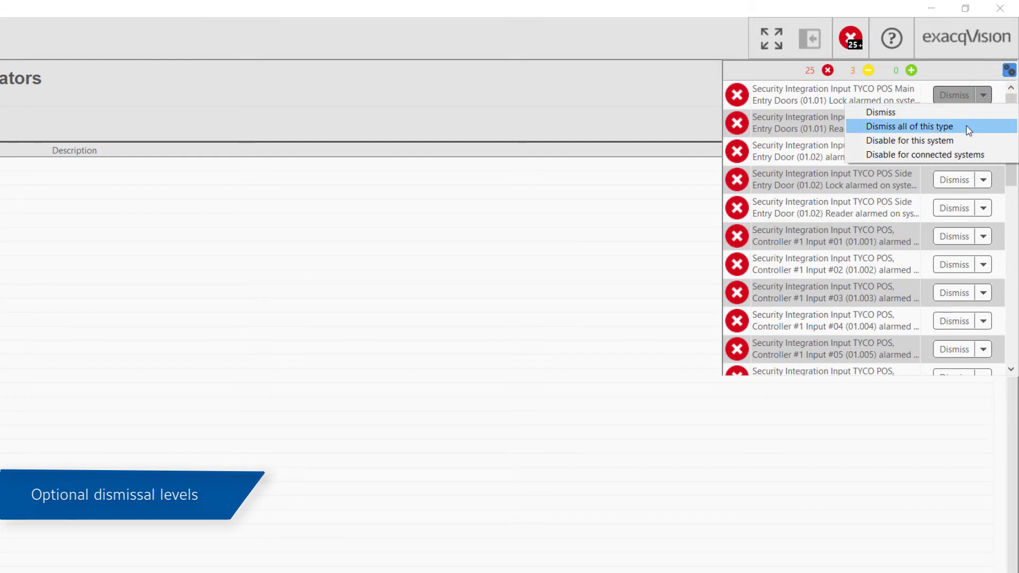
click(908, 127)
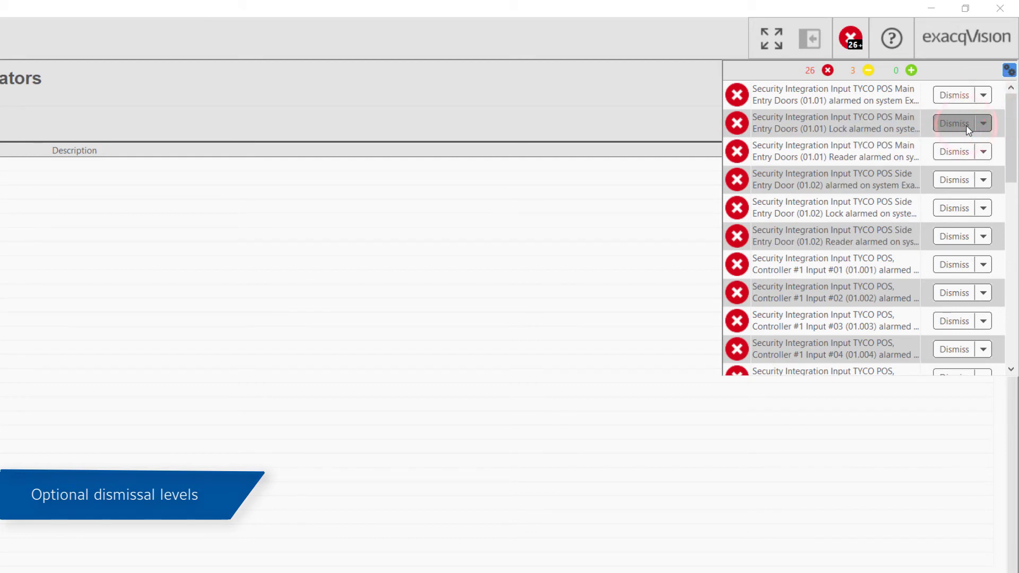
Dismiss the motion recording warning, then bring up dismissal options for the Relay #2 alarm
scroll(down, 3)
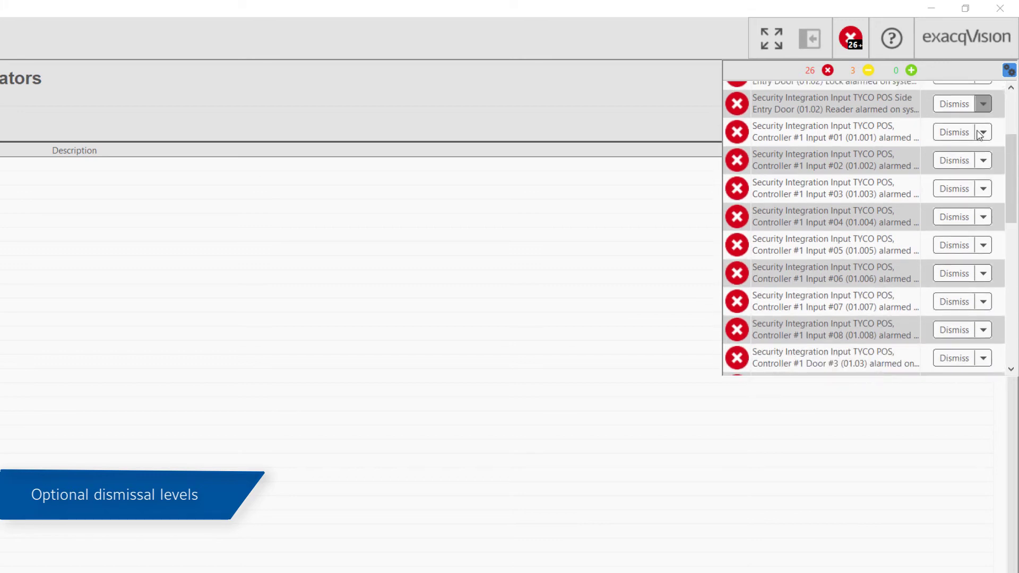
scroll(down, 3)
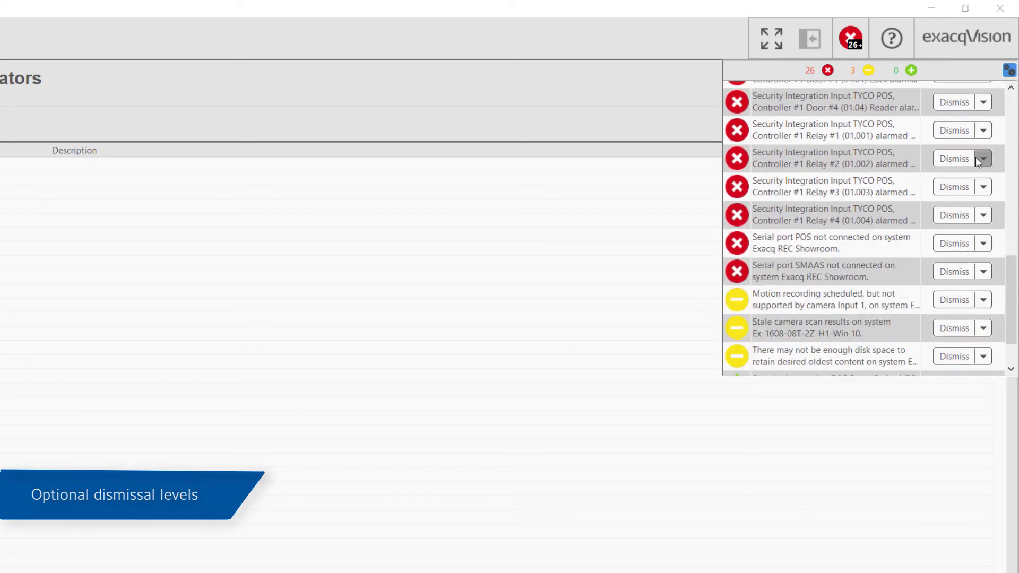
scroll(down, 3)
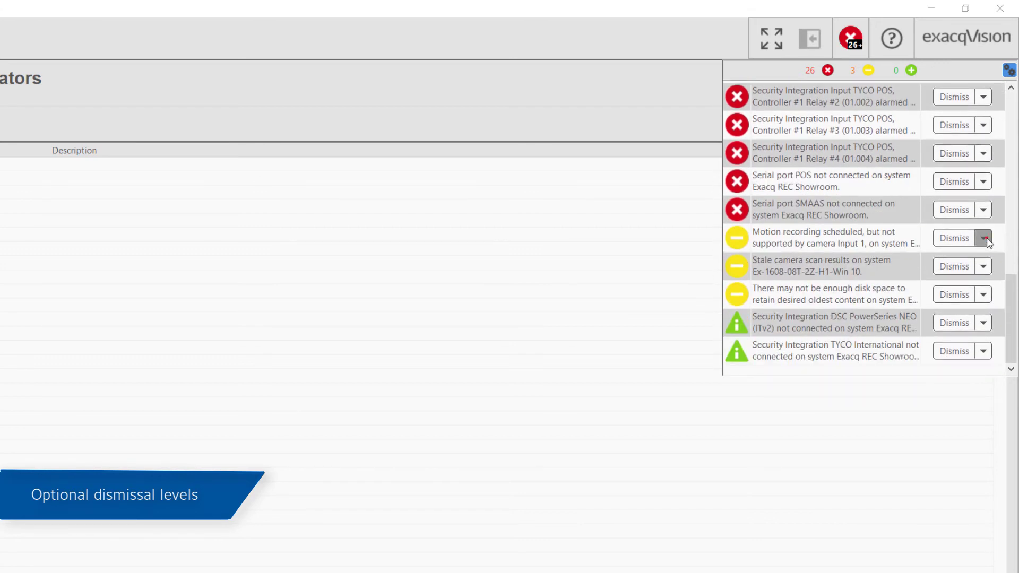
click(986, 238)
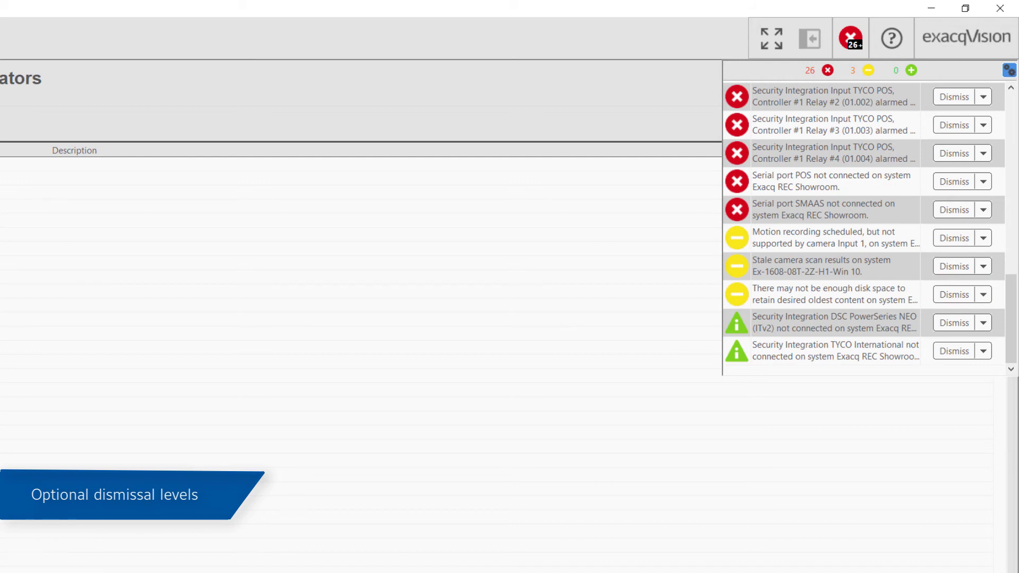
scroll(up, 3)
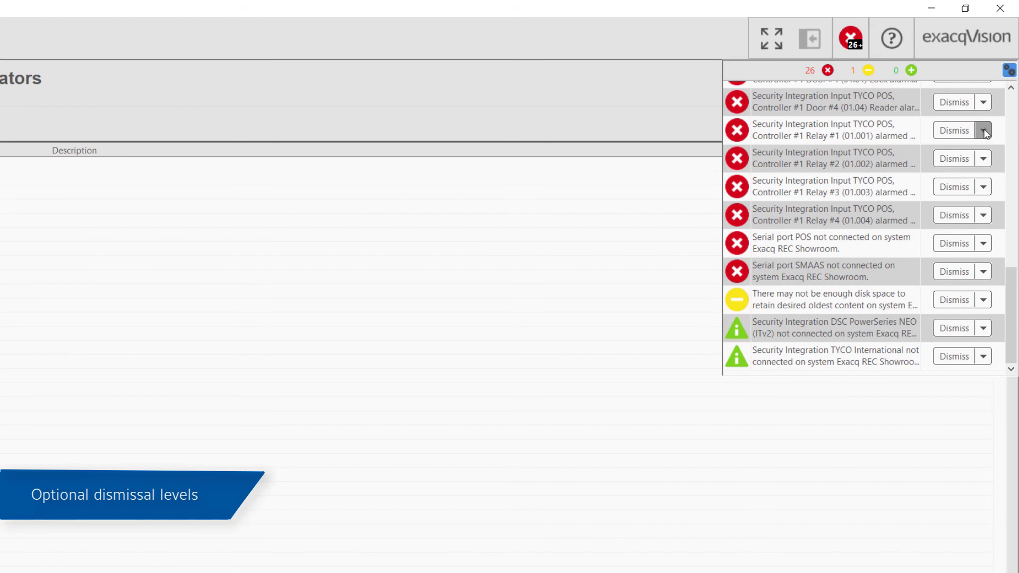
click(984, 158)
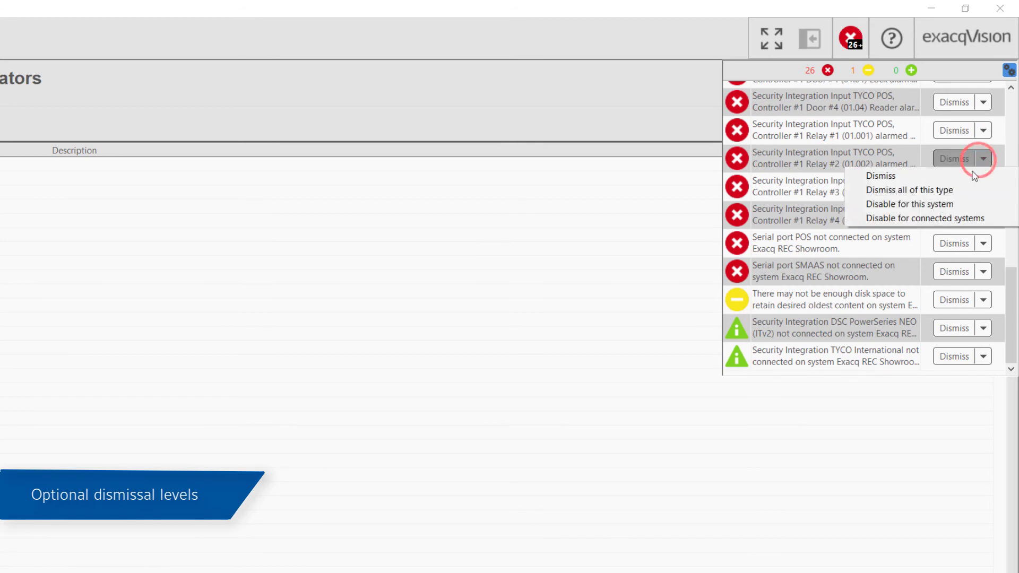
mouse_move(943, 218)
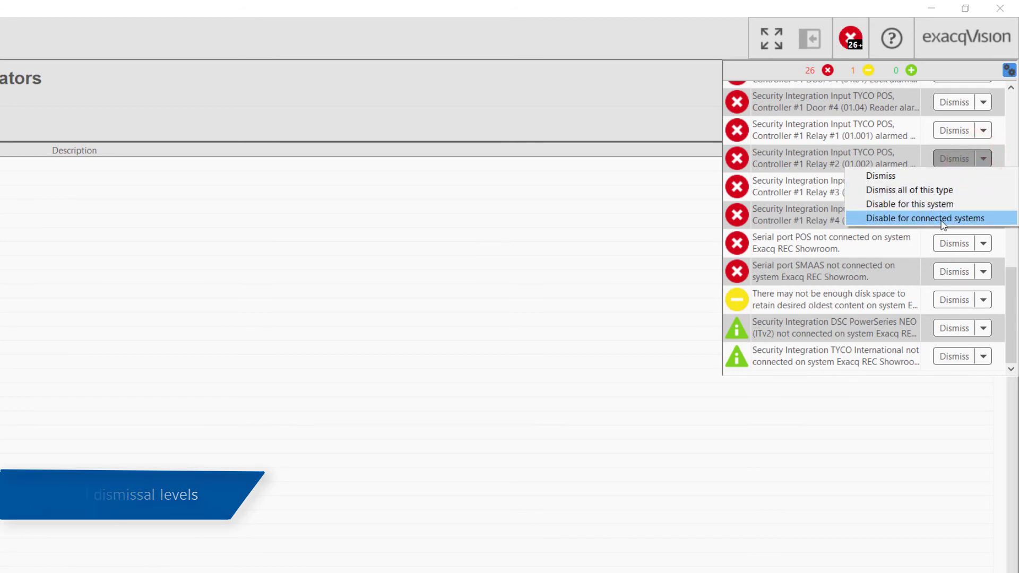